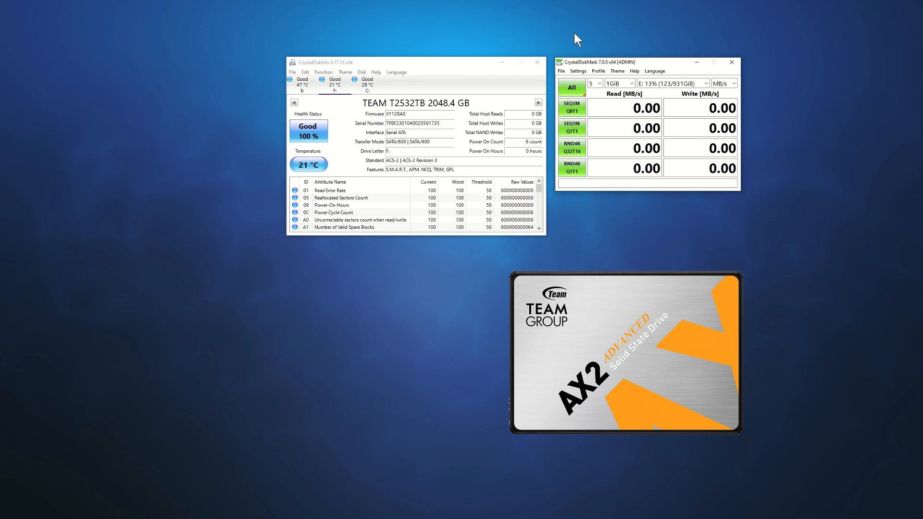
# - Run the All benchmark on the TEAM AX2 2TB drive in CrystalDiskMark
pyautogui.click(571, 87)
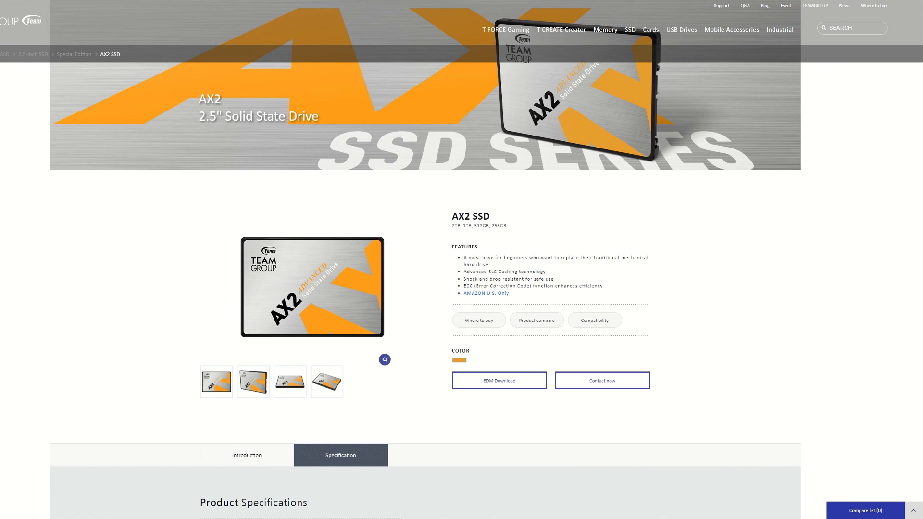
# - Scroll the AX2 page down to Product Specifications beside the CX2 specification table
pyautogui.scroll(-3)
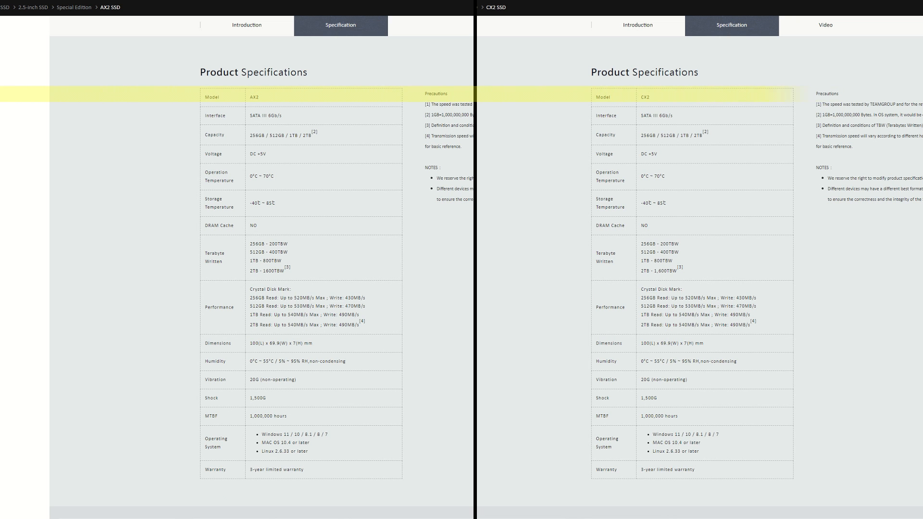